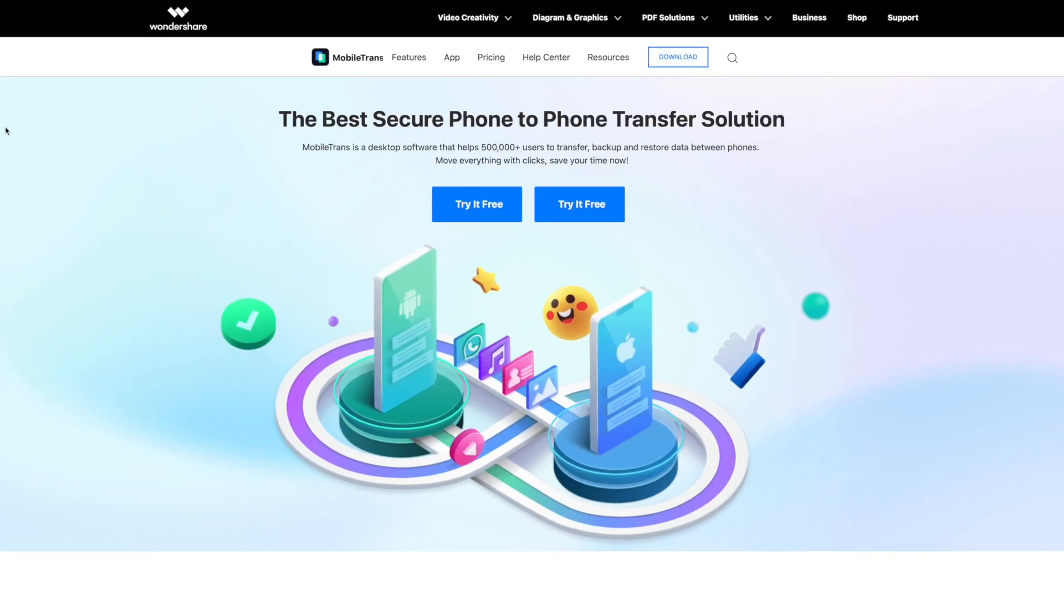
Step: Scroll the MobileTrans site past WhatsApp Transfer to the 'What More Can Be Done' cards
scroll("down", 3)
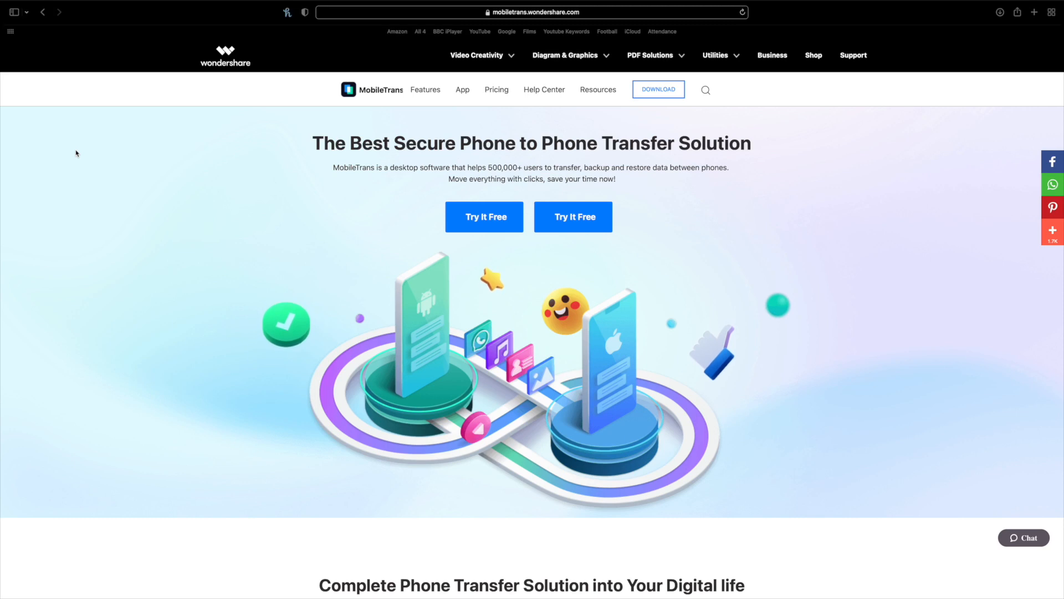
scroll("down", 3)
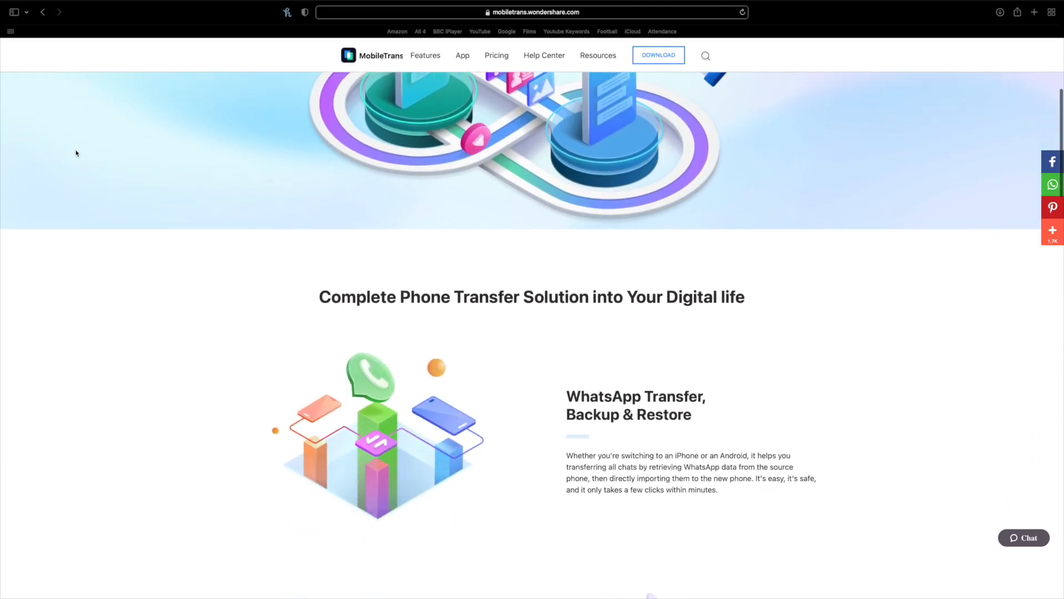
scroll("down", 3)
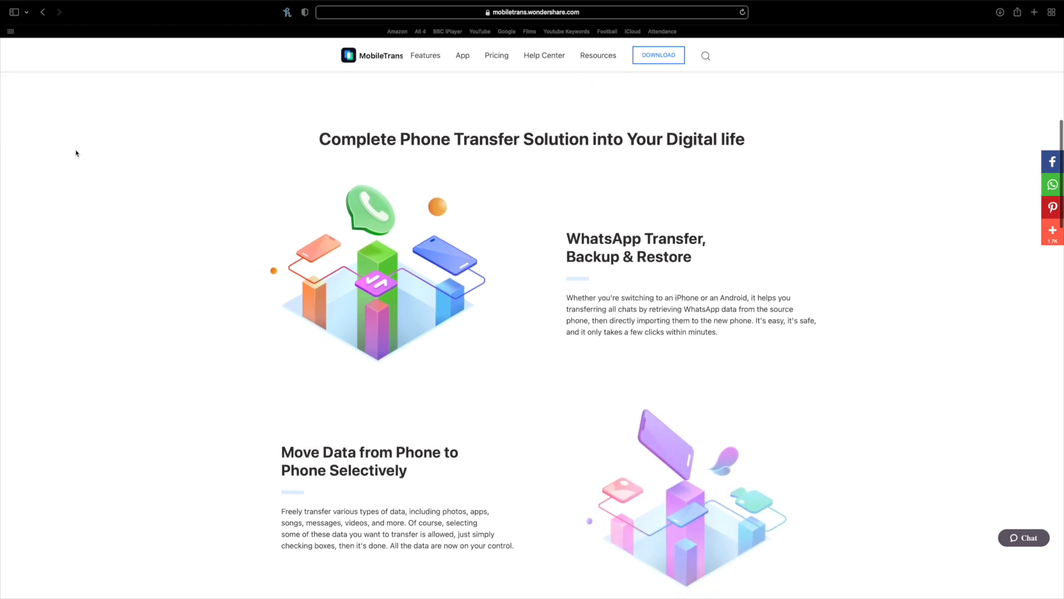
scroll("down", 3)
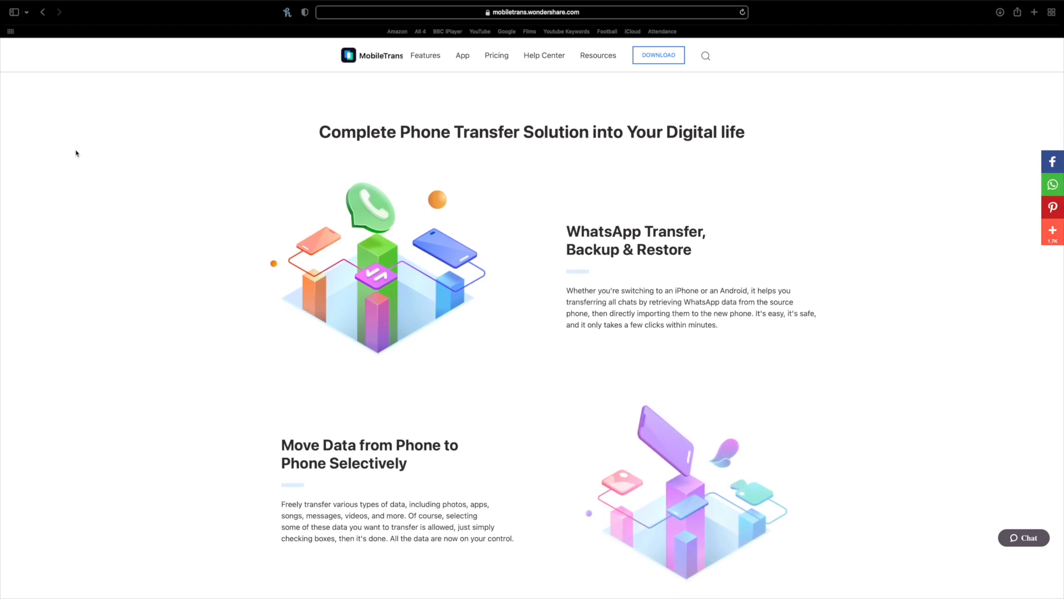
scroll("down", 3)
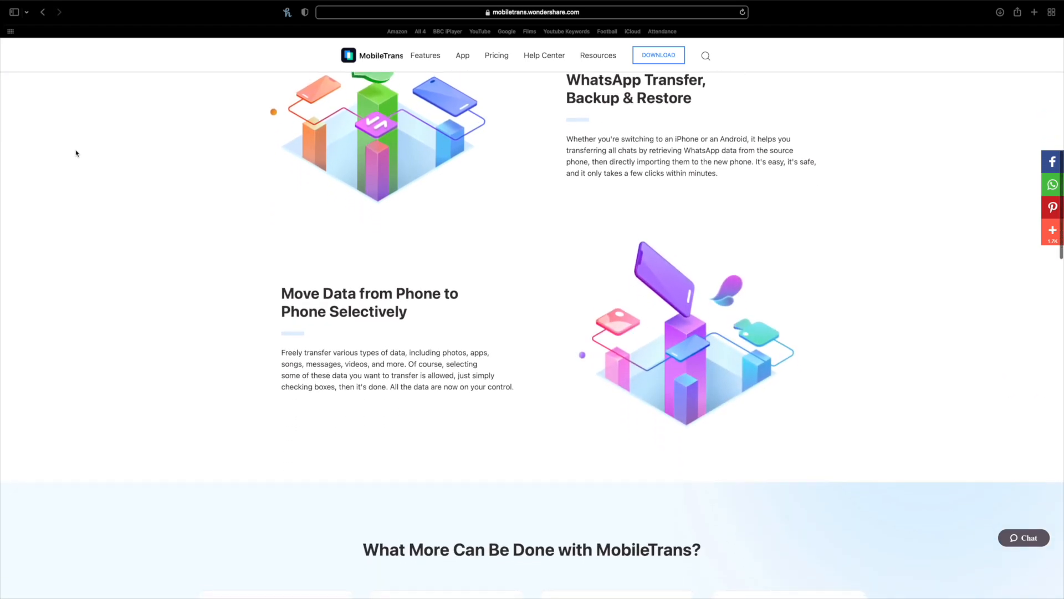
scroll("down", 3)
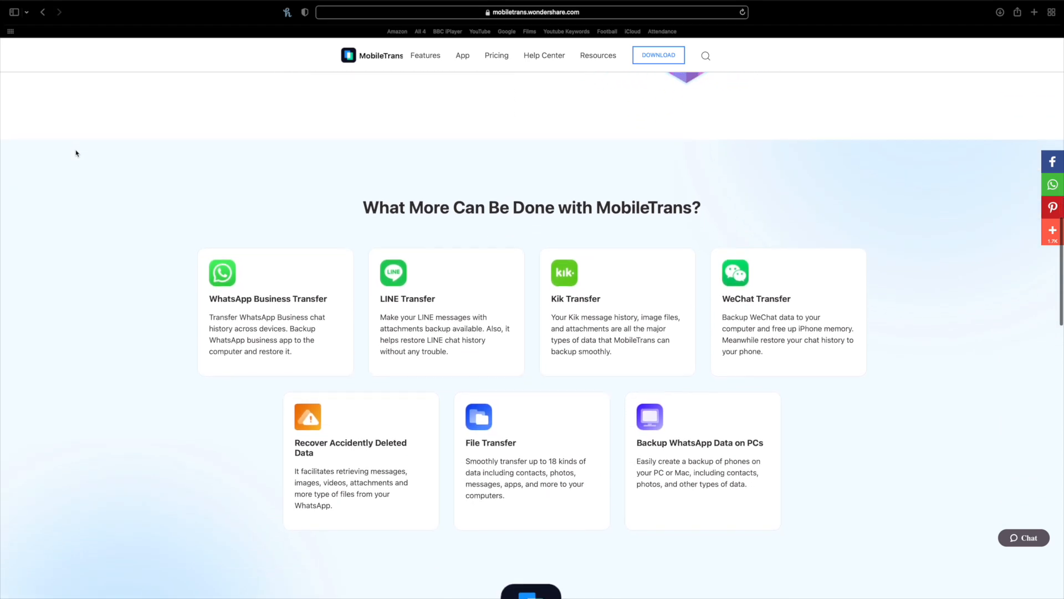
scroll("down", 3)
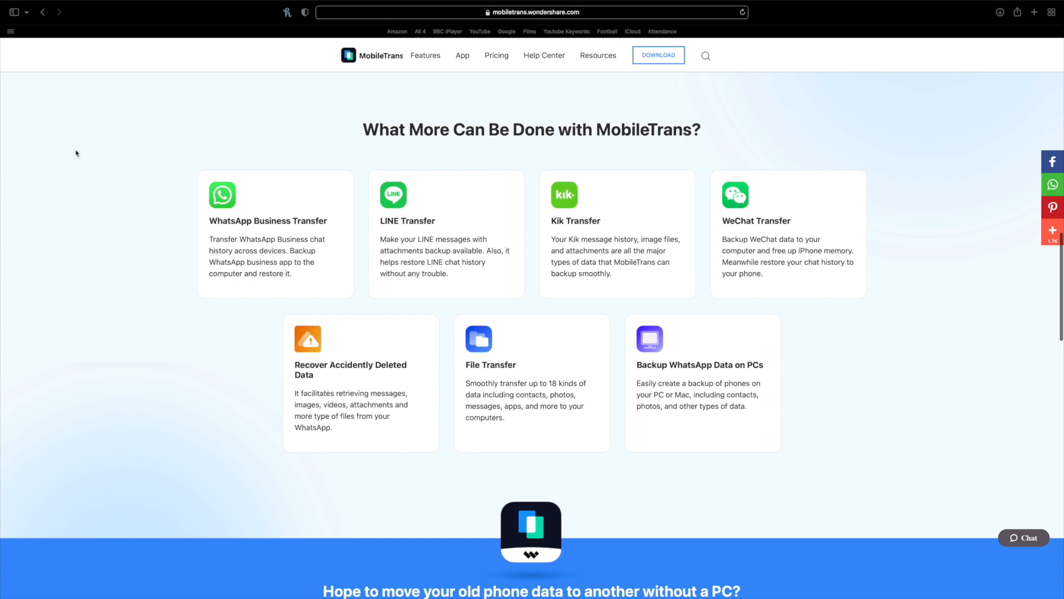
scroll("down", 3)
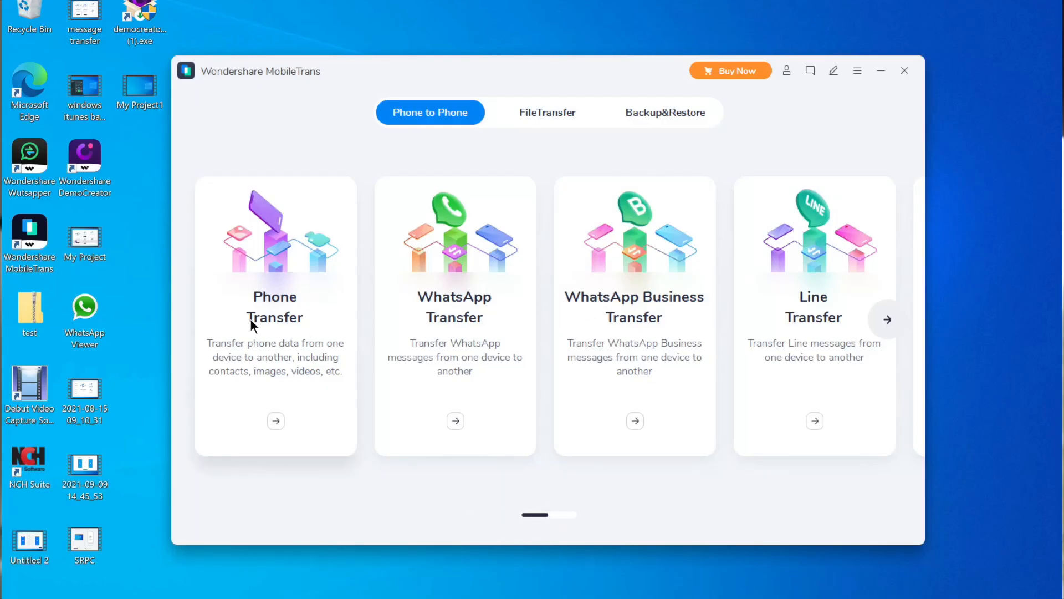
mouse_move(752, 329)
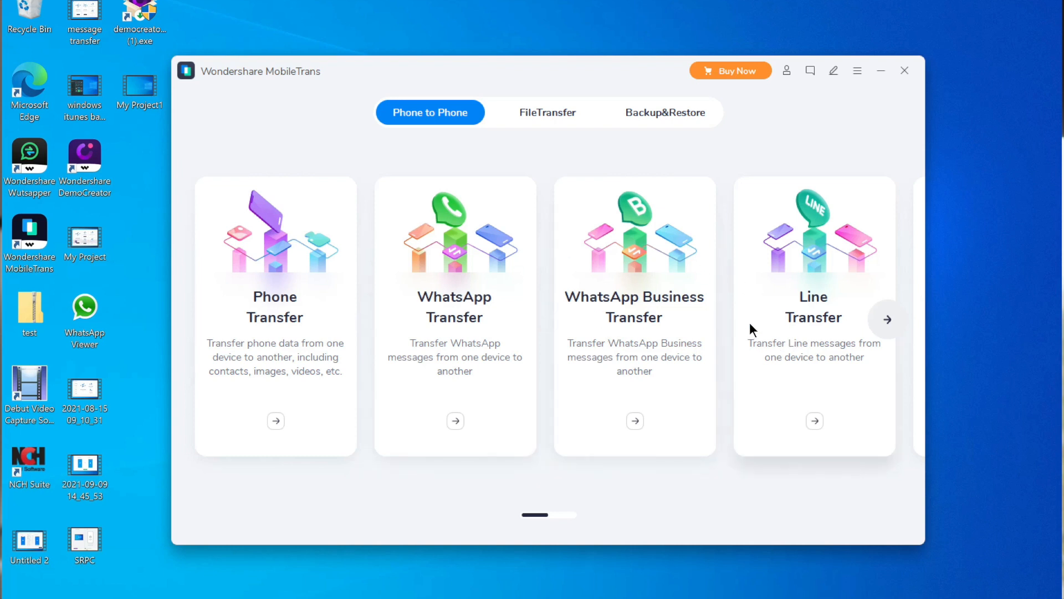
Step: Page the Phone to Phone transfer cards forward to Line, Kik, Viber and Wechat
left_click(886, 319)
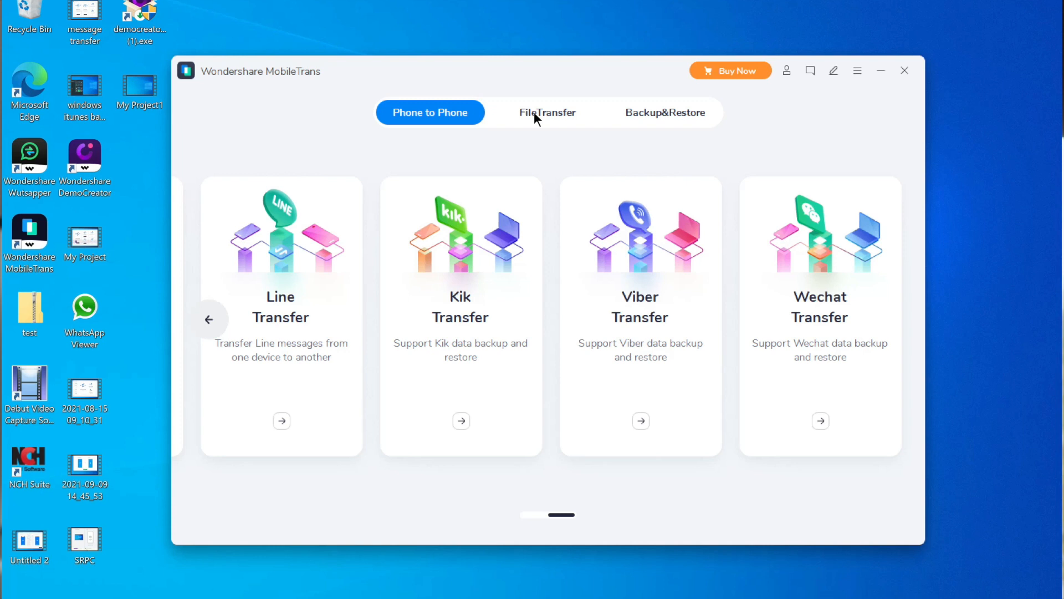
Step: Switch to the FileTransfer section and open Export to computer
left_click(547, 112)
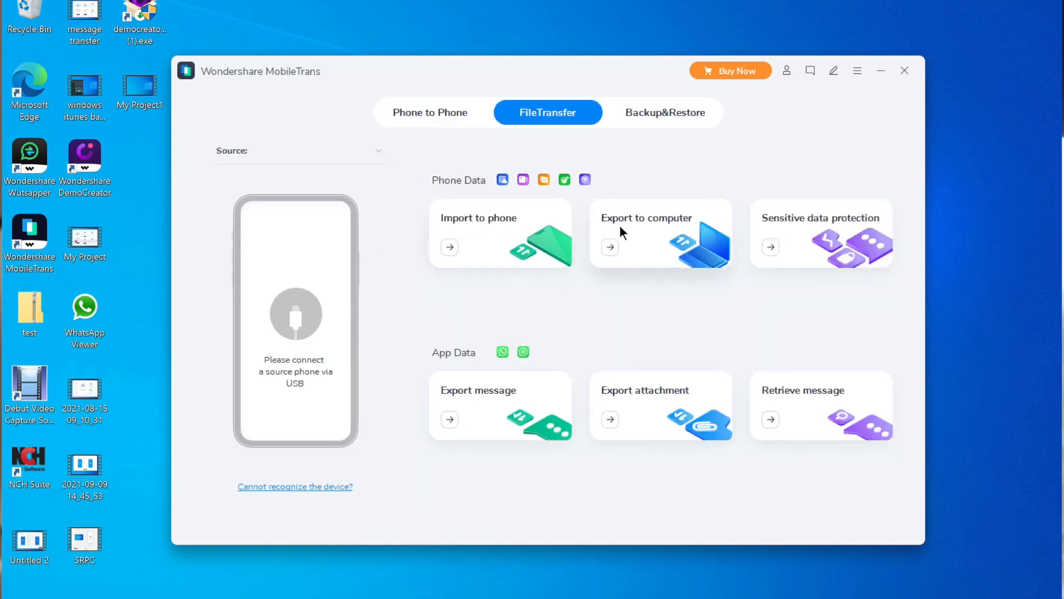
mouse_move(799, 380)
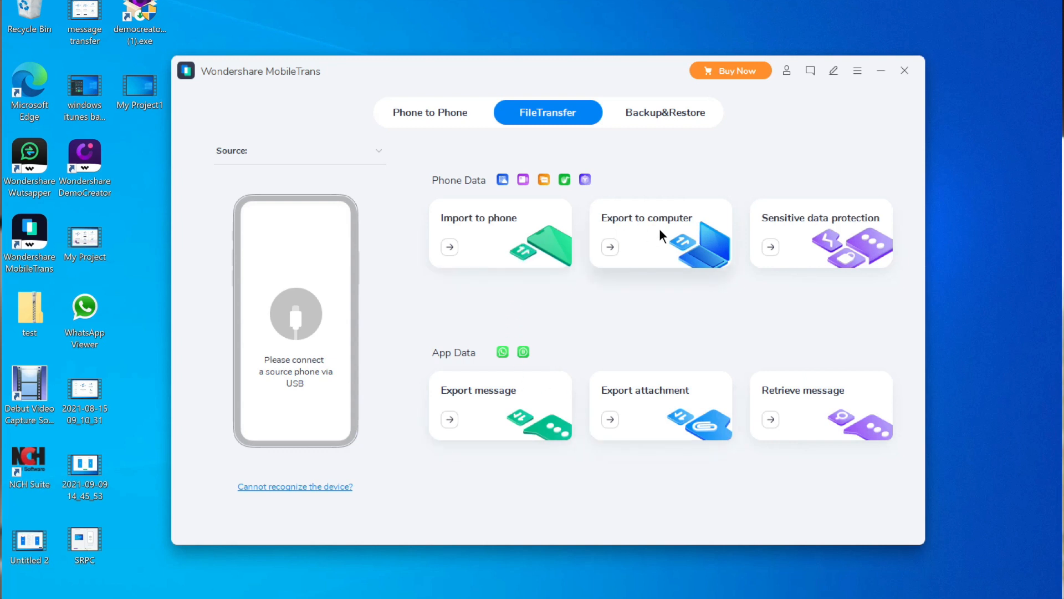
left_click(644, 218)
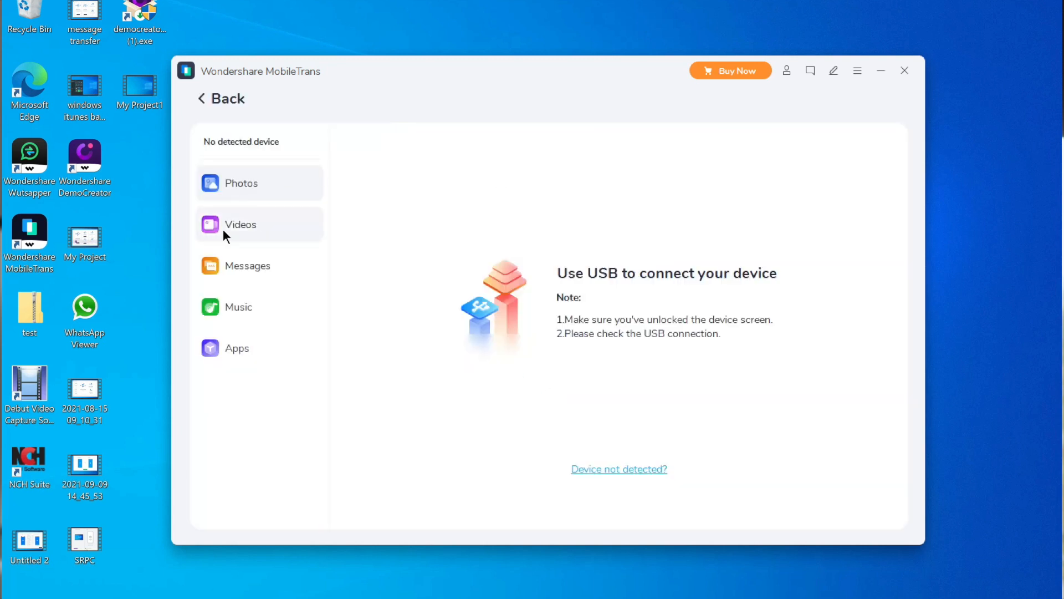
mouse_move(256, 299)
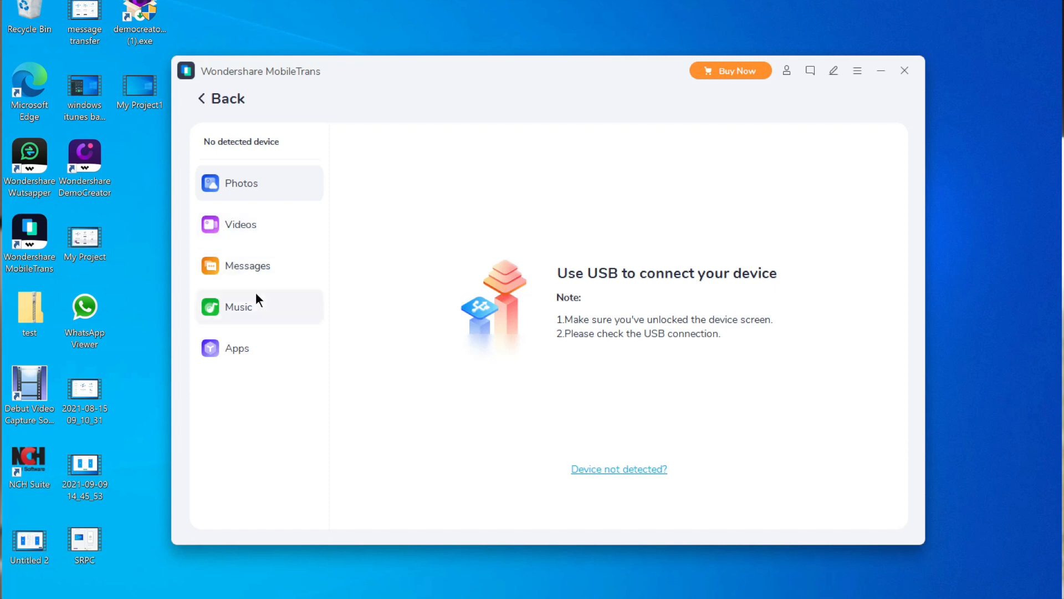
mouse_move(256, 358)
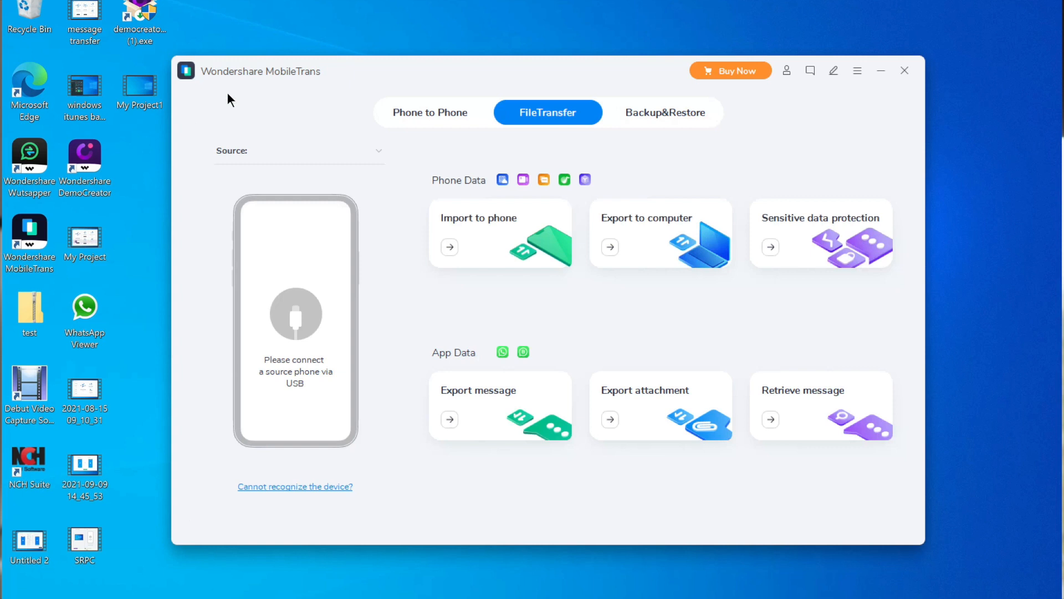
mouse_move(315, 94)
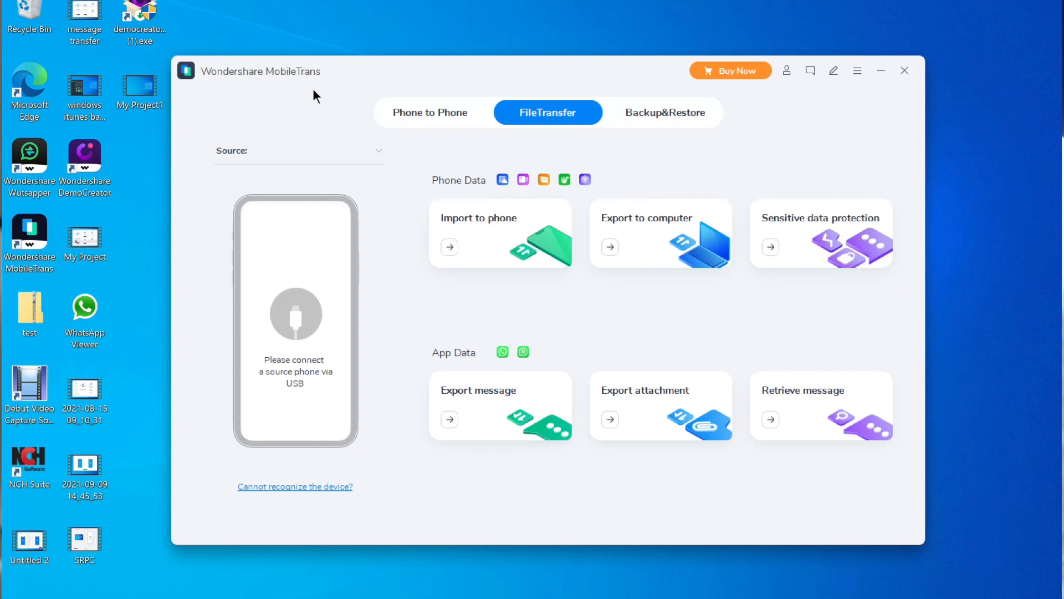
mouse_move(596, 289)
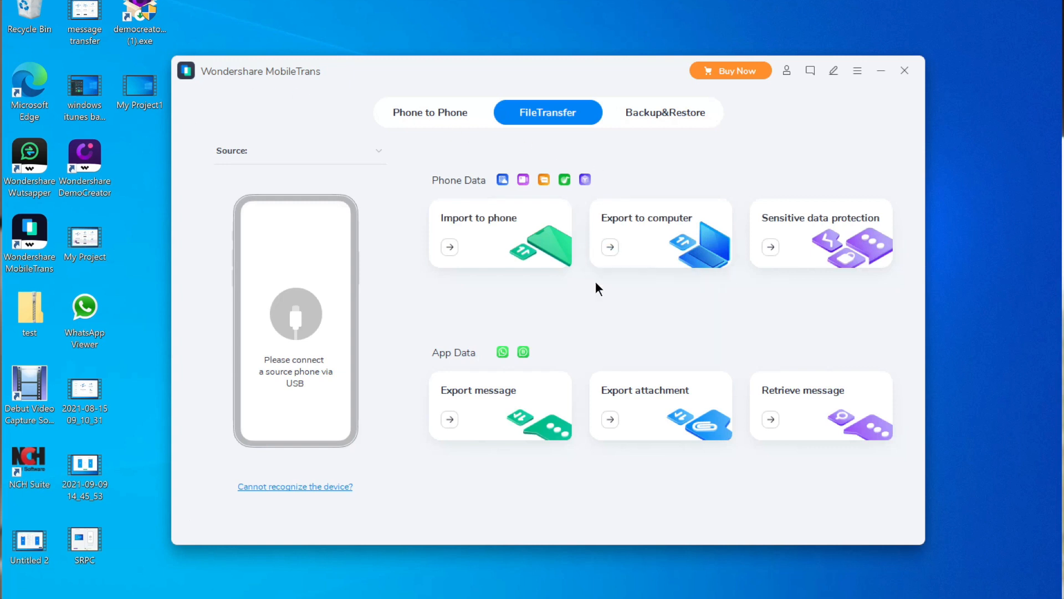
Step: Export the checked WhatsApp messages to the desktop and open the exported WhatsApp folder
left_click(652, 523)
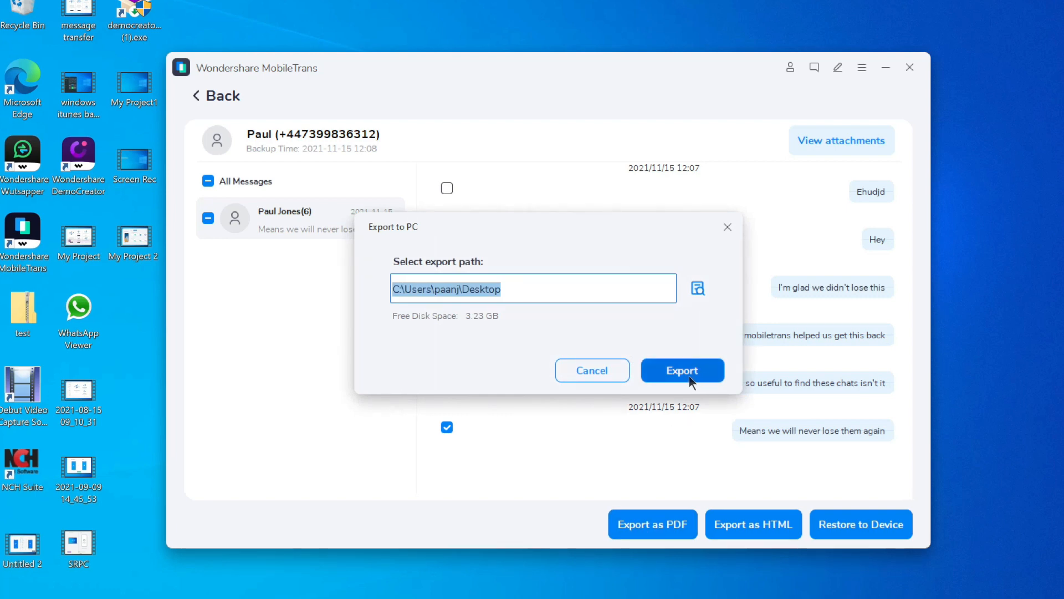
left_click(682, 370)
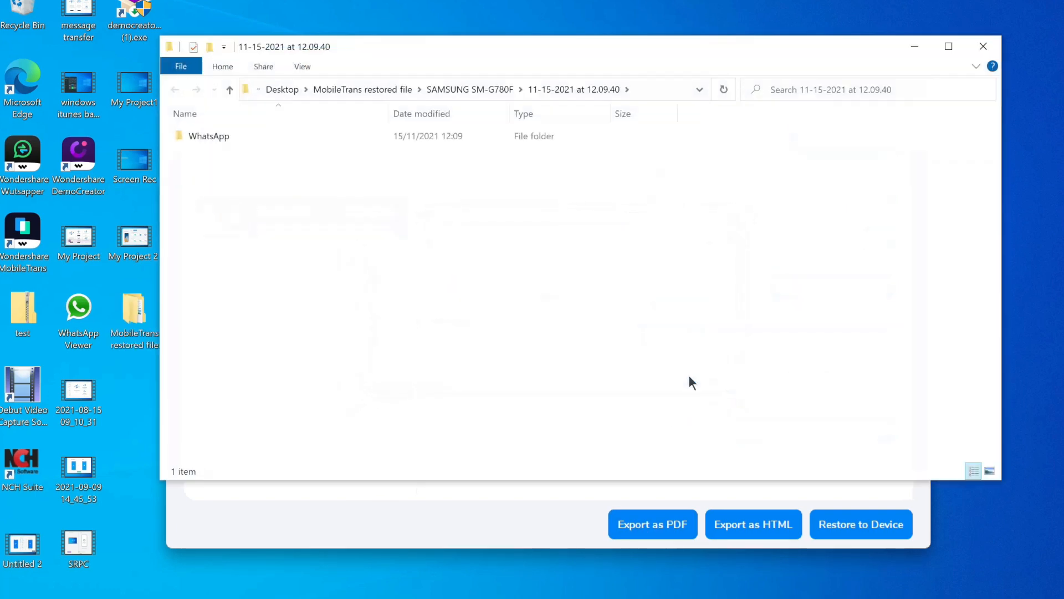
left_click(208, 136)
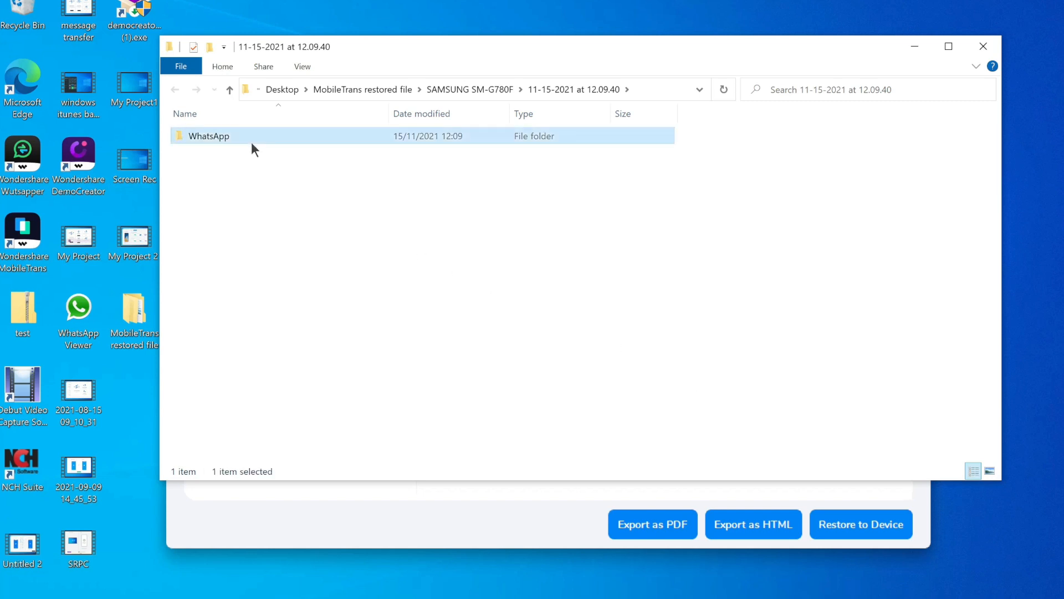
double_click(209, 136)
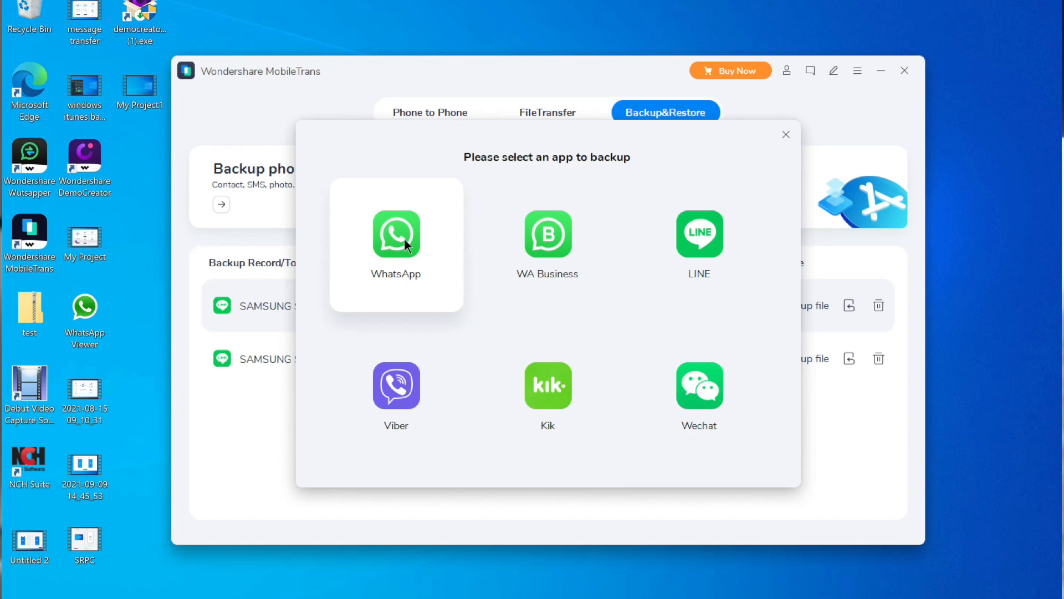
mouse_move(699, 242)
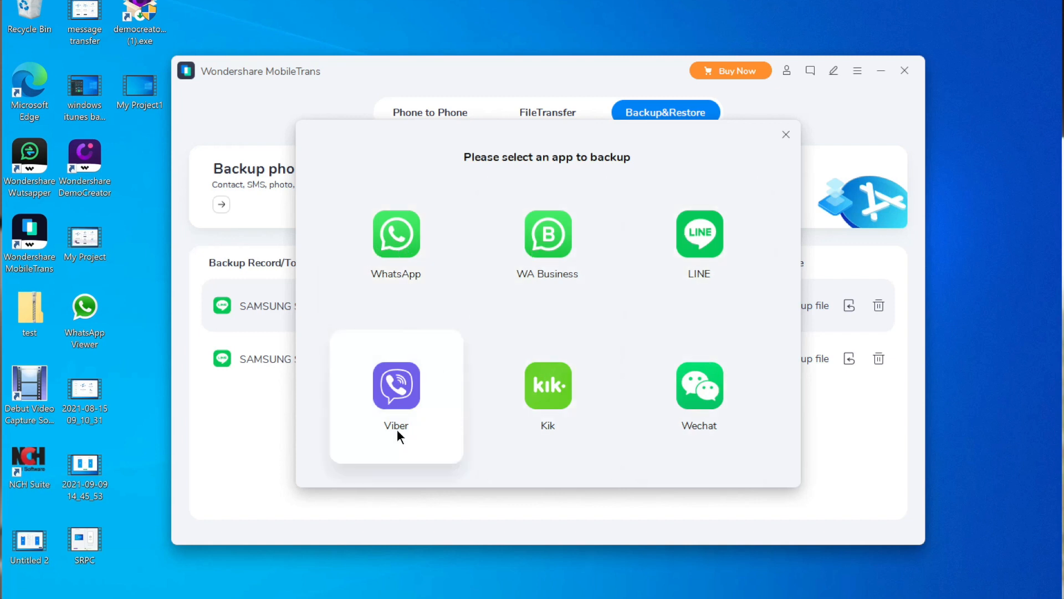
mouse_move(786, 134)
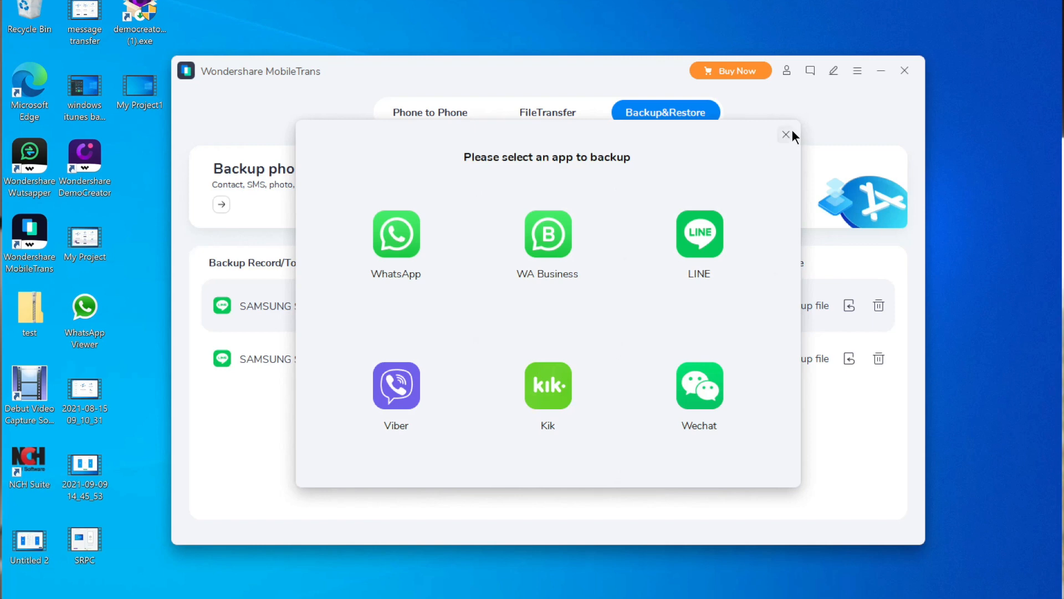
Step: Close the 'Please select an app to backup' dialog to show the five backup records
left_click(786, 134)
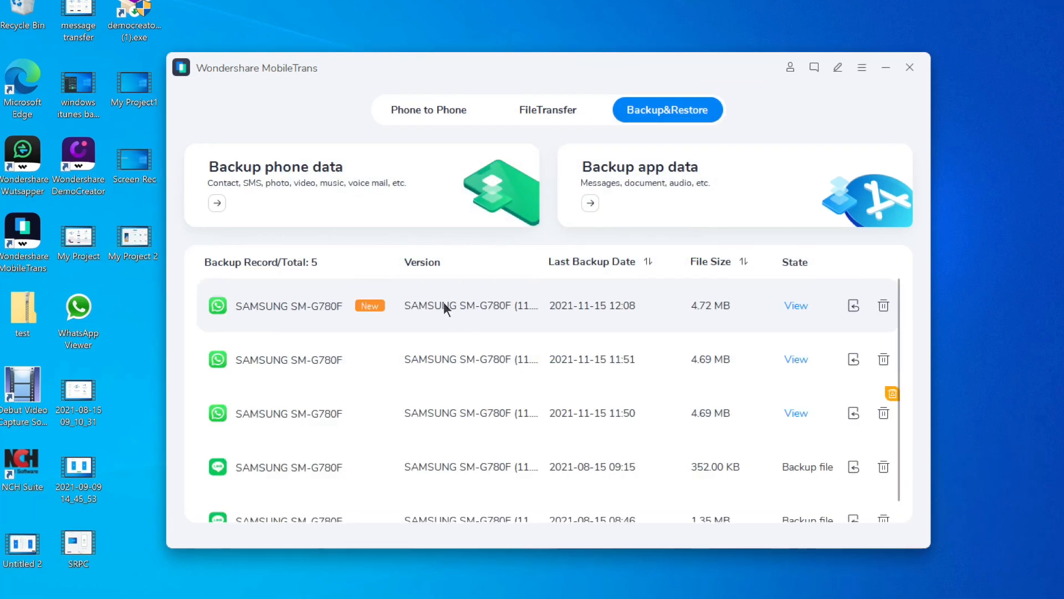
Step: Tick the last four messages from 'I'm glad we didn't lose this' and export them as HTML
left_click(795, 306)
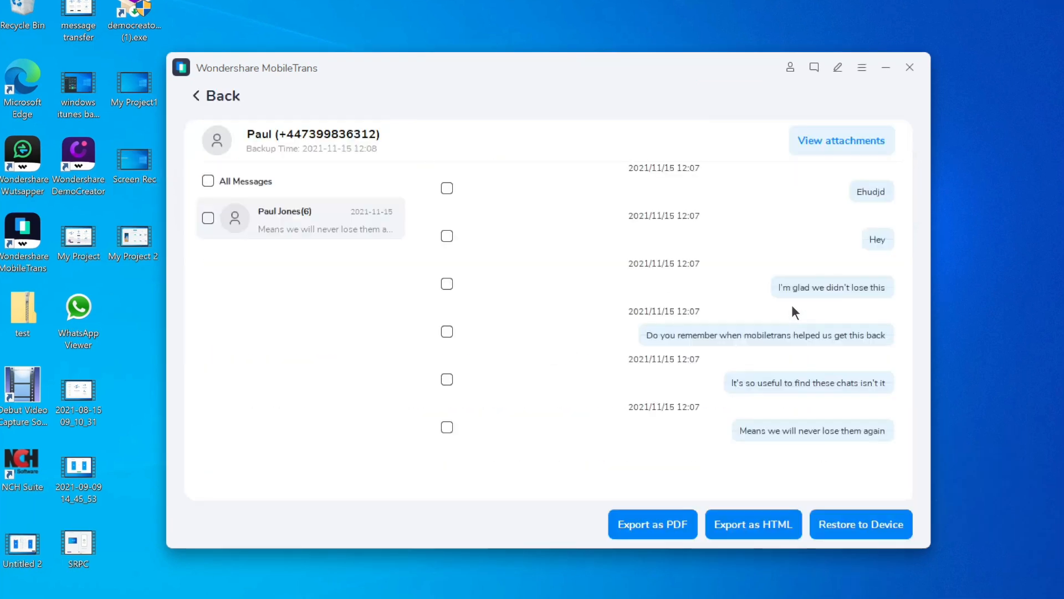
mouse_move(435, 315)
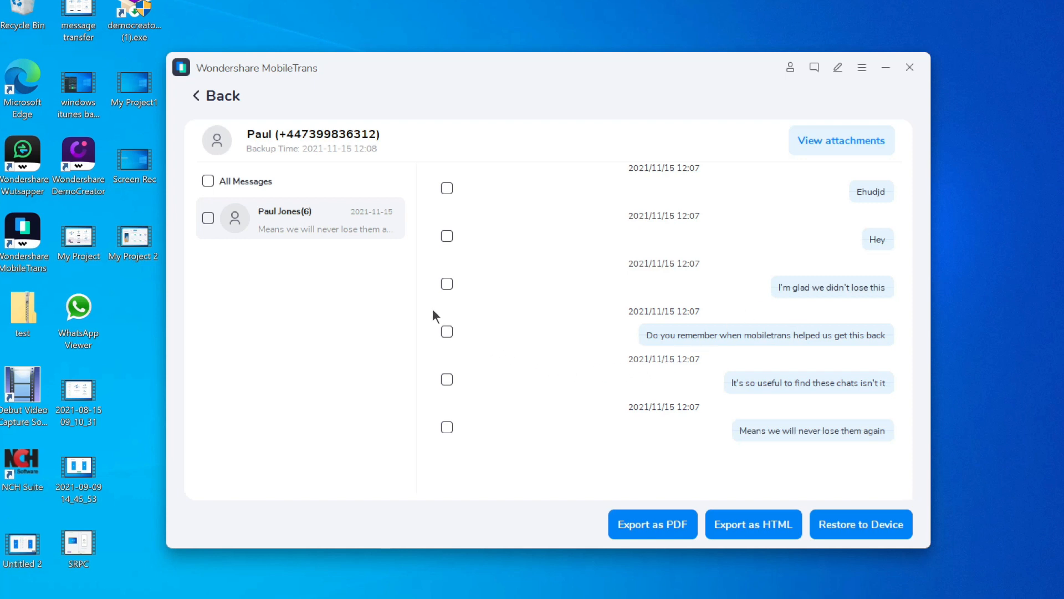
left_click(447, 283)
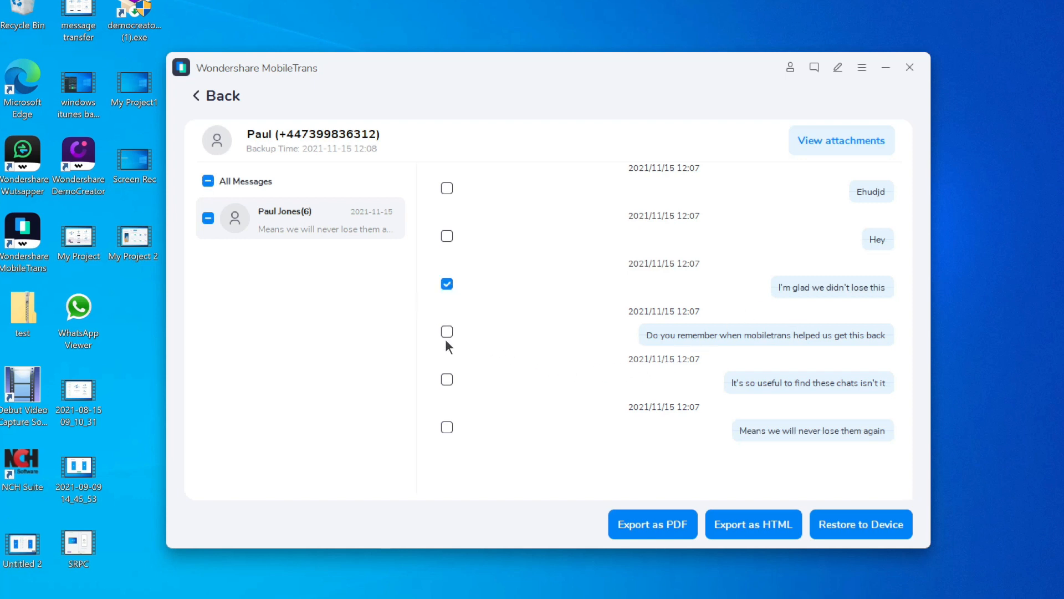
left_click(447, 379)
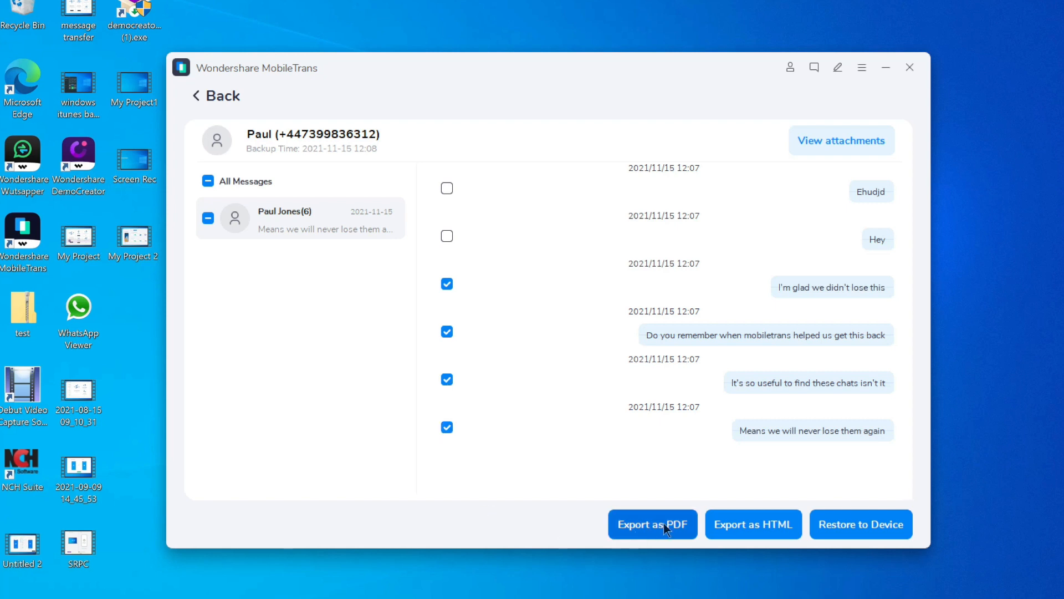
mouse_move(753, 524)
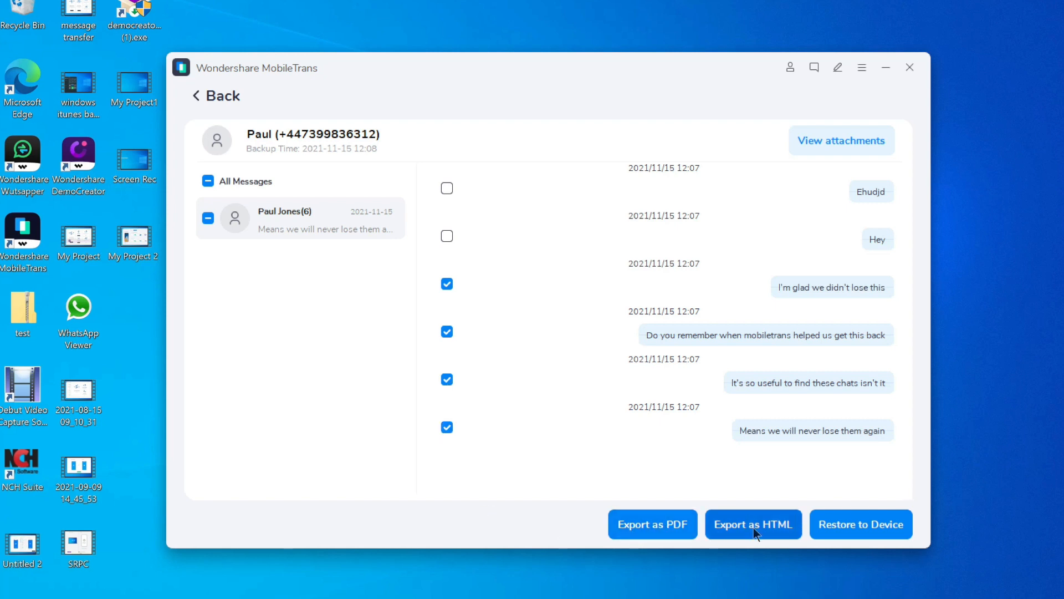
left_click(215, 95)
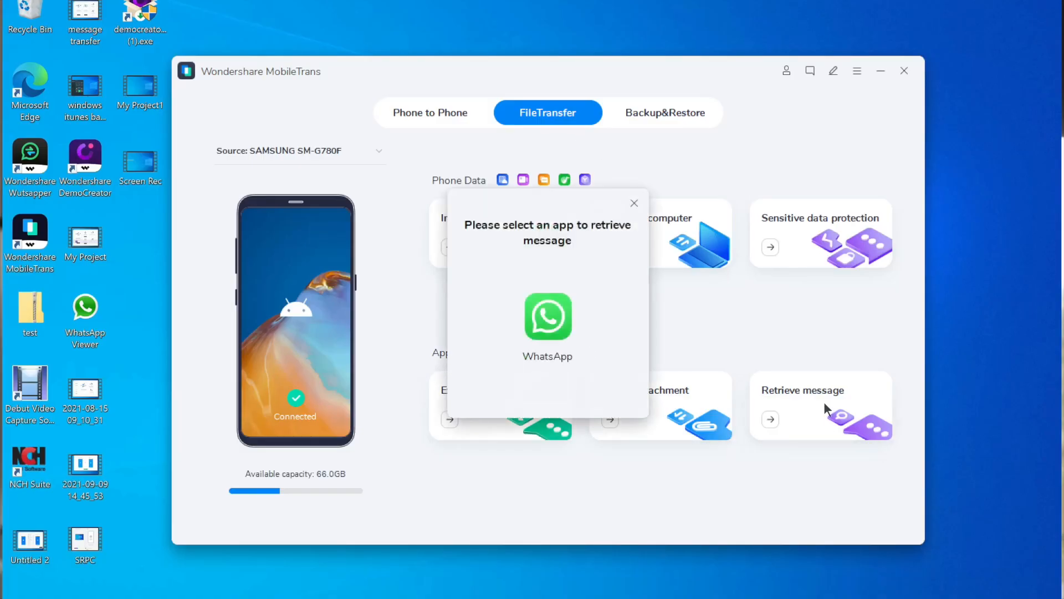
Step: Choose WhatsApp as the app to retrieve and start retrieving its data from the Samsung phone
left_click(547, 317)
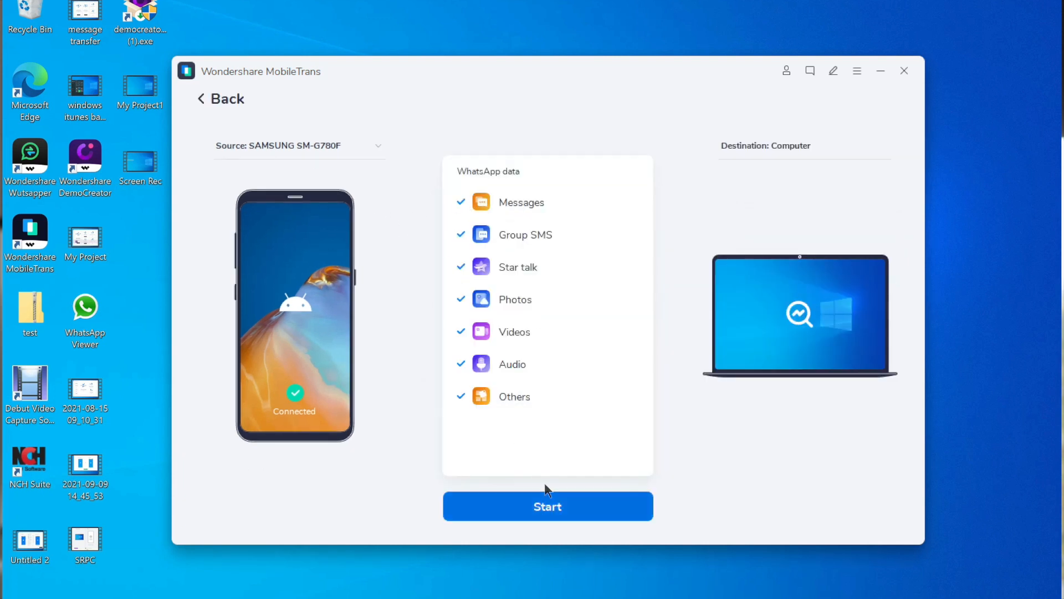
left_click(547, 506)
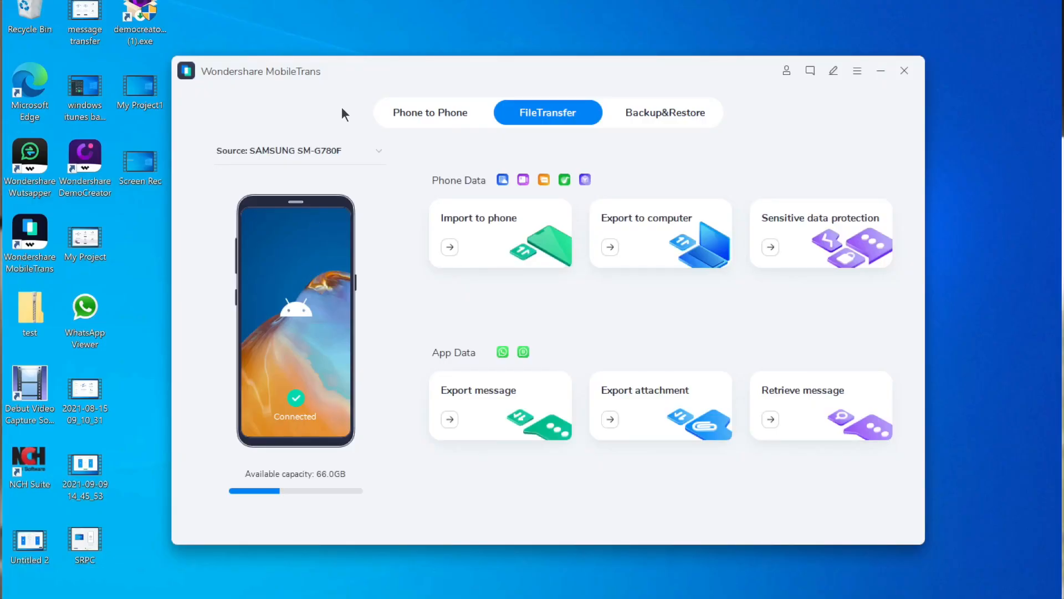
left_click(431, 113)
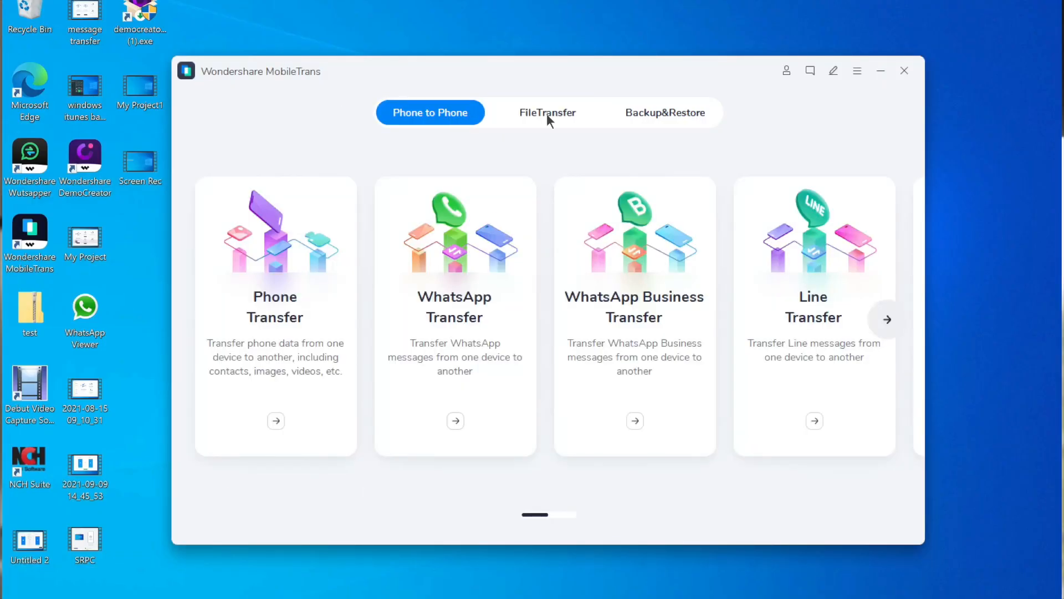
left_click(547, 112)
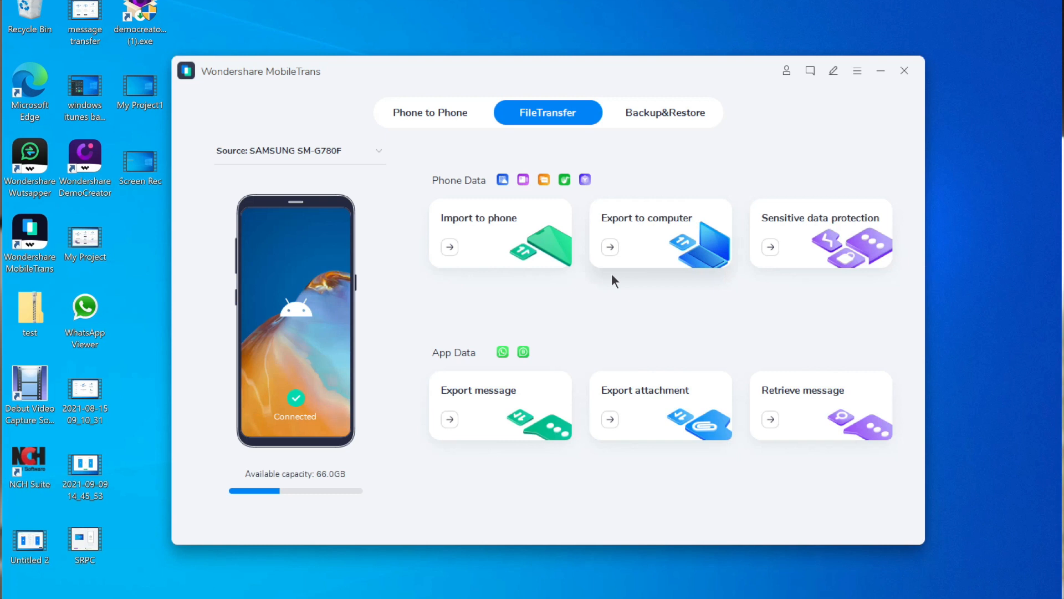
left_click(802, 391)
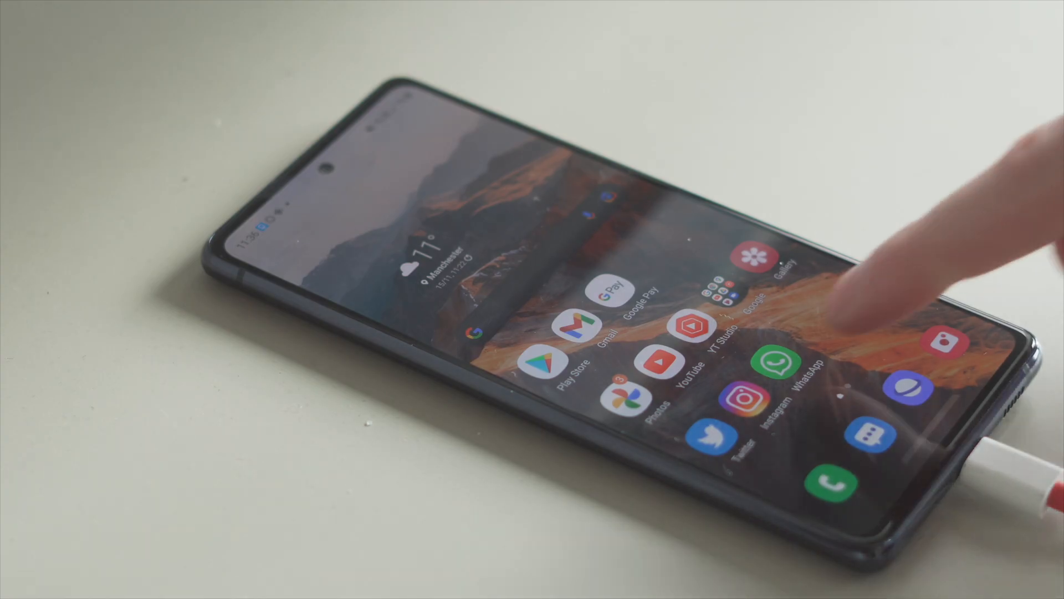
Step: On the phone, go to WhatsApp Settings > Chats > Chat backup and start a backup
left_click(785, 365)
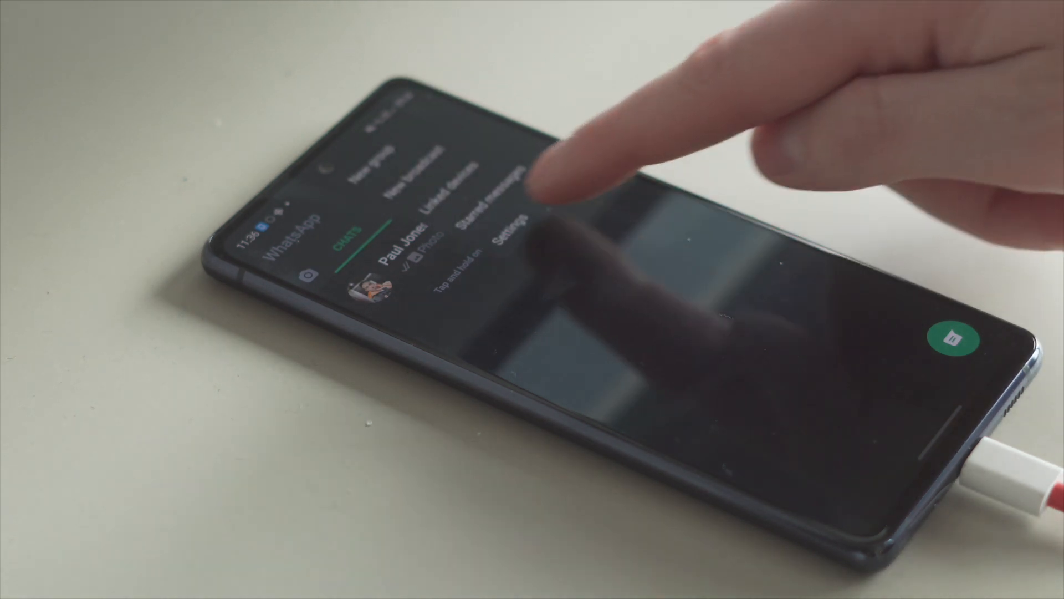
left_click(511, 243)
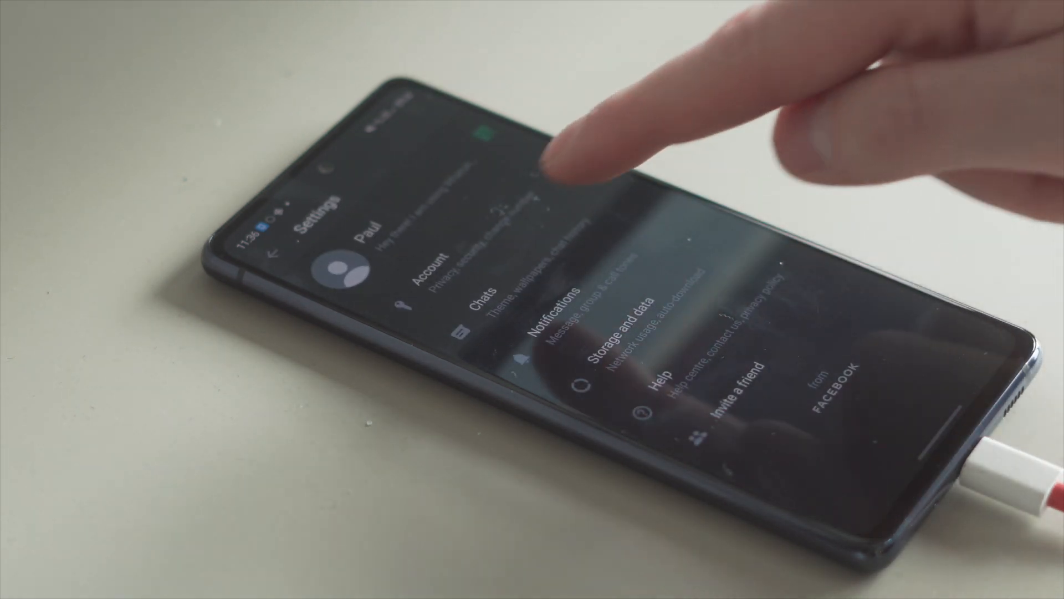
left_click(485, 298)
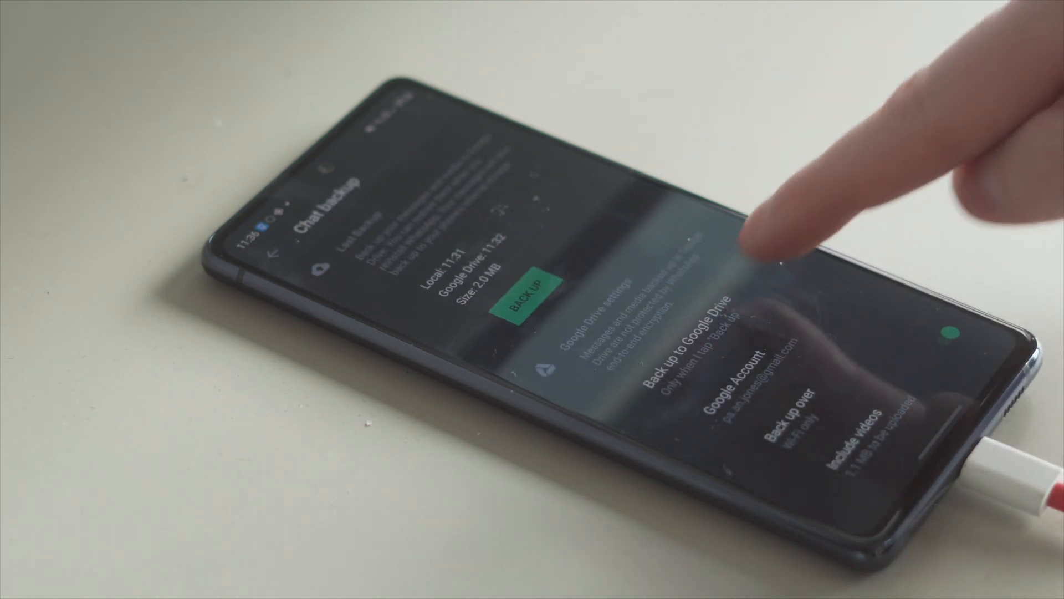
left_click(713, 373)
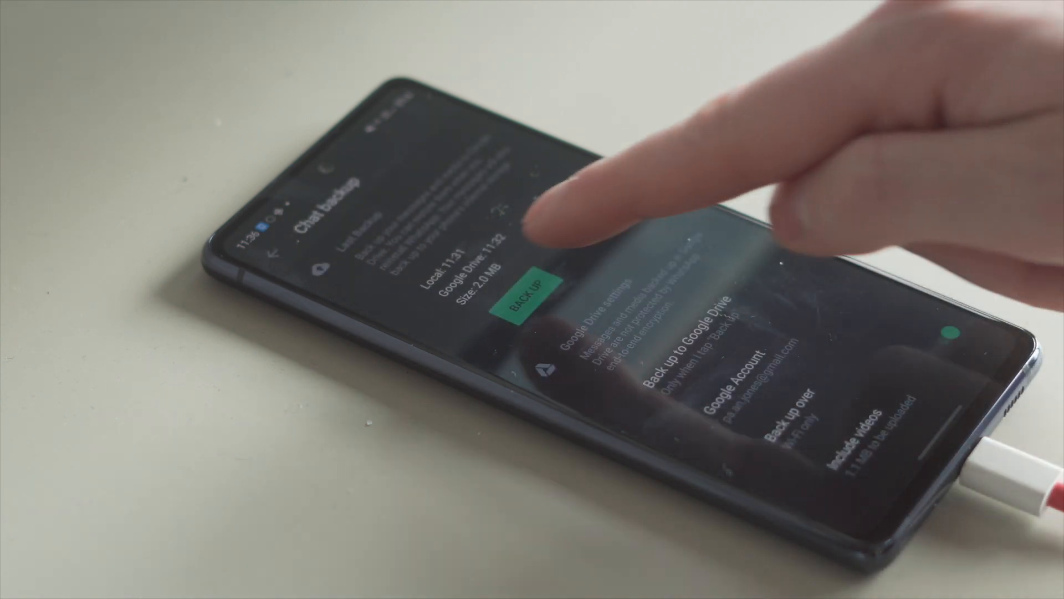
left_click(525, 300)
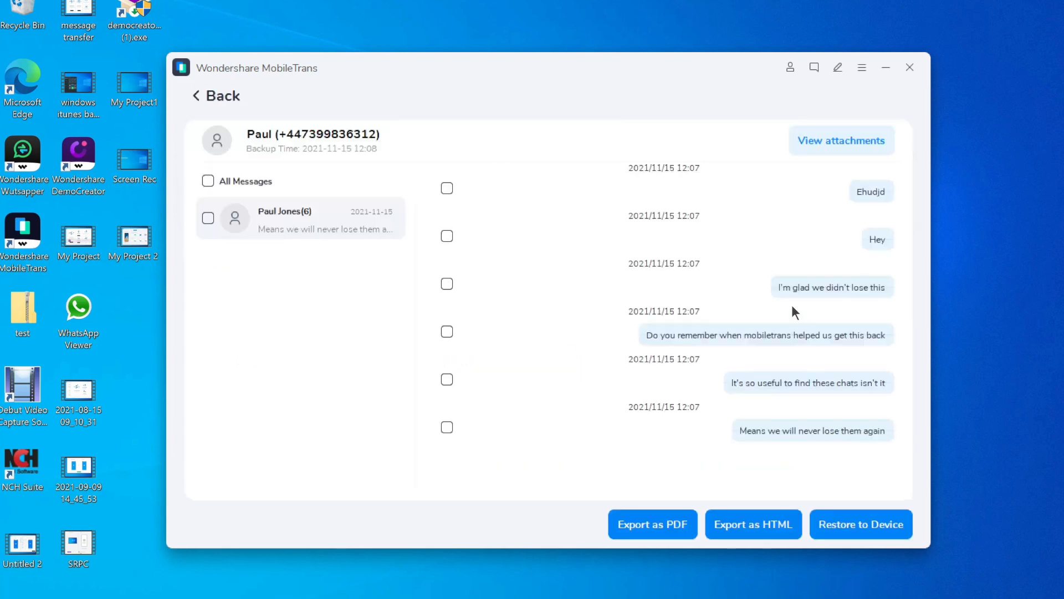
mouse_move(438, 318)
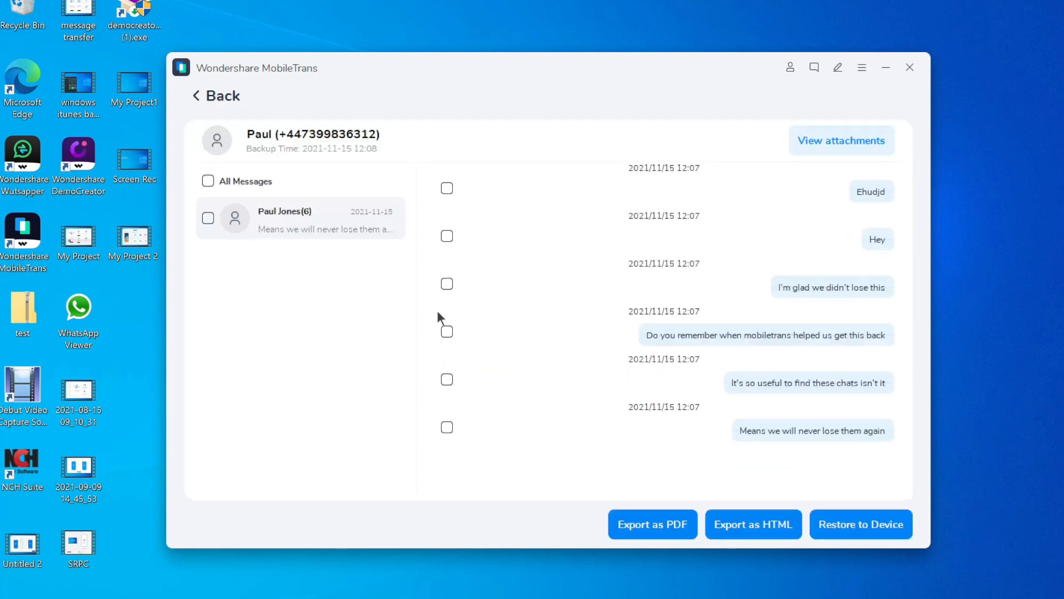
Step: Tick the last four messages, from 'I'm glad we didn't lose this', and restore them to the Samsung phone
left_click(446, 284)
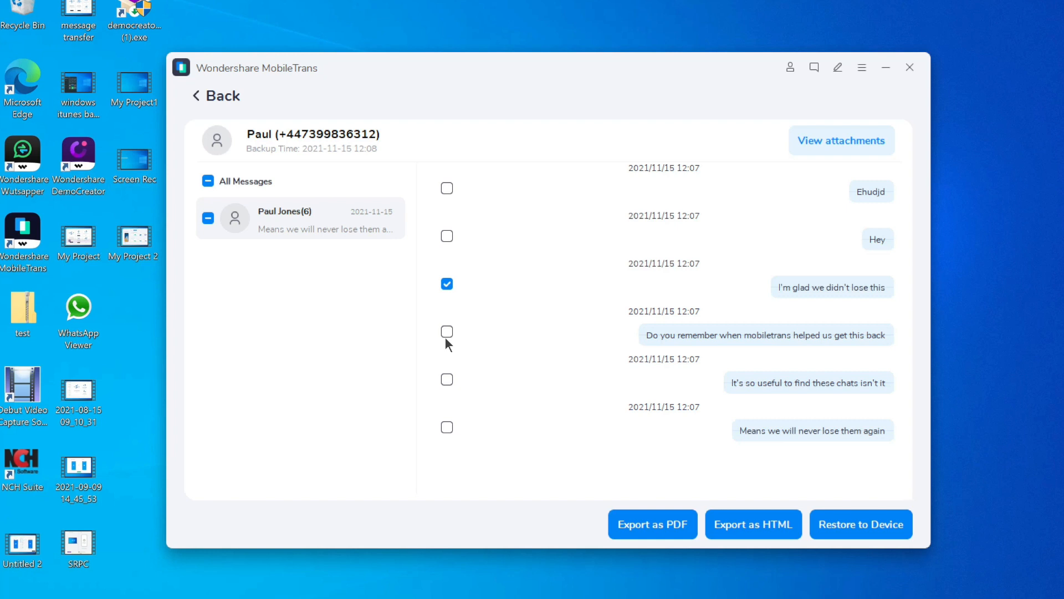
left_click(860, 524)
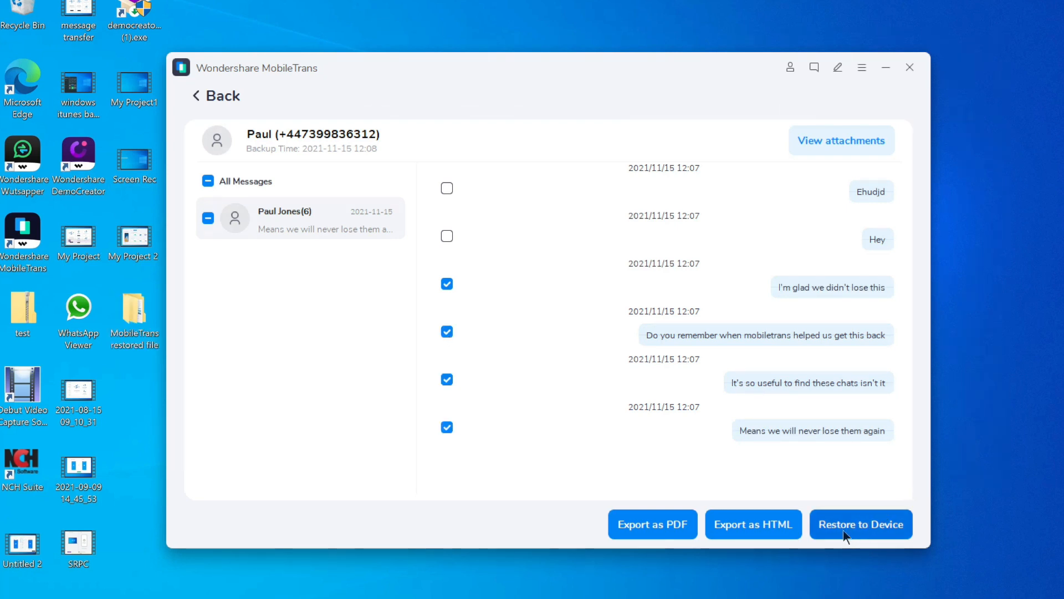
left_click(861, 523)
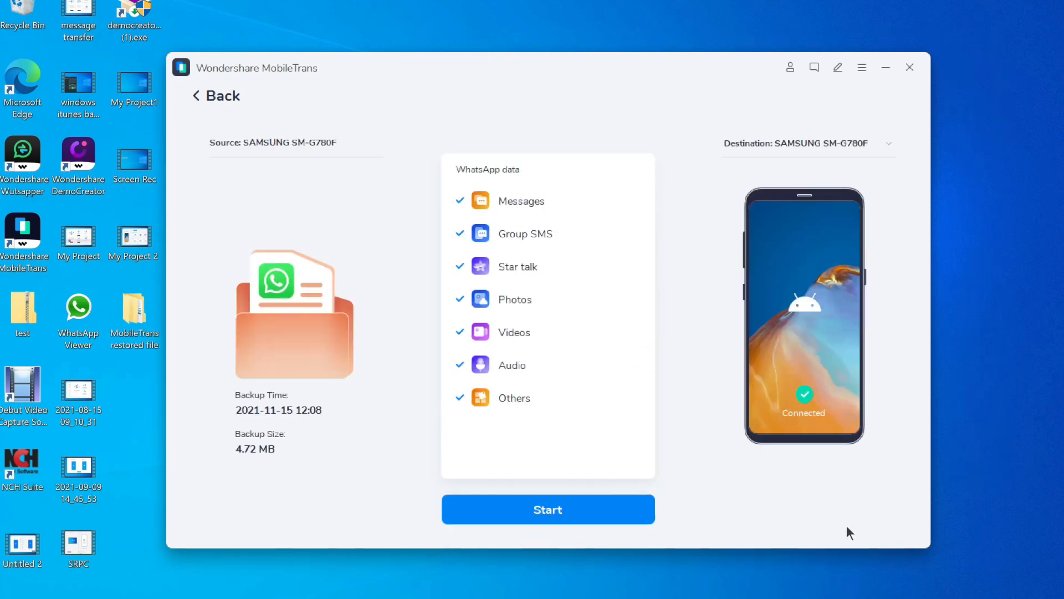
left_click(547, 509)
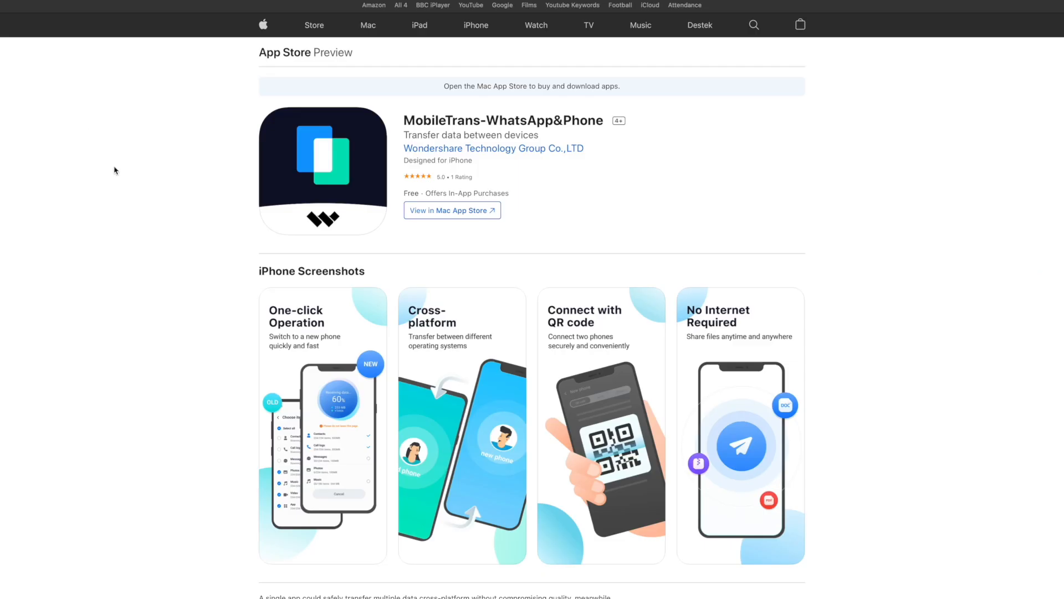
Step: Scroll the MobileTrans App Store listing to its description and version 2.0.1 What's New notes
scroll("down", 3)
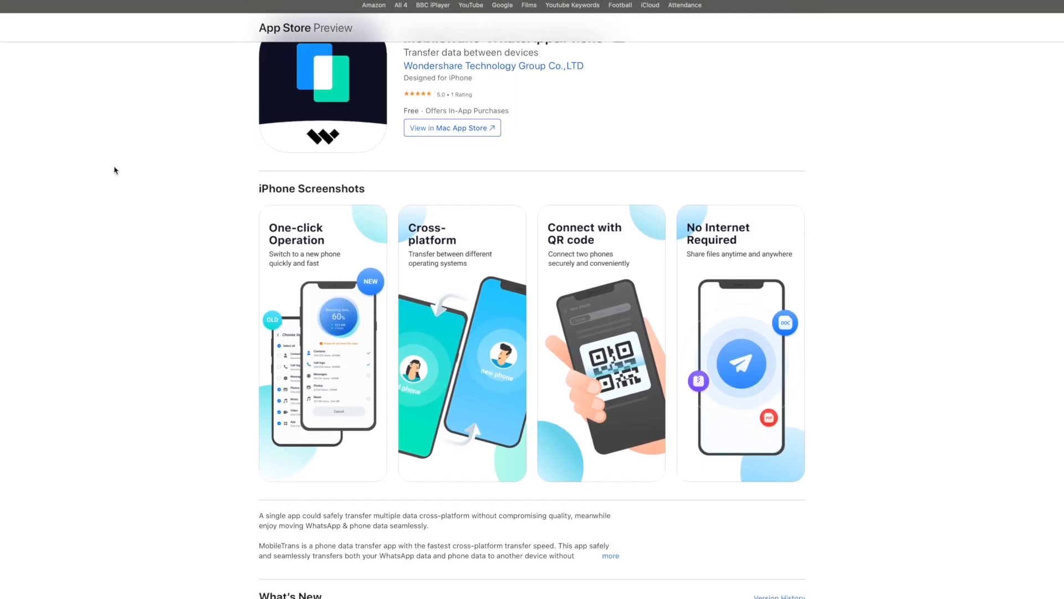
scroll("down", 3)
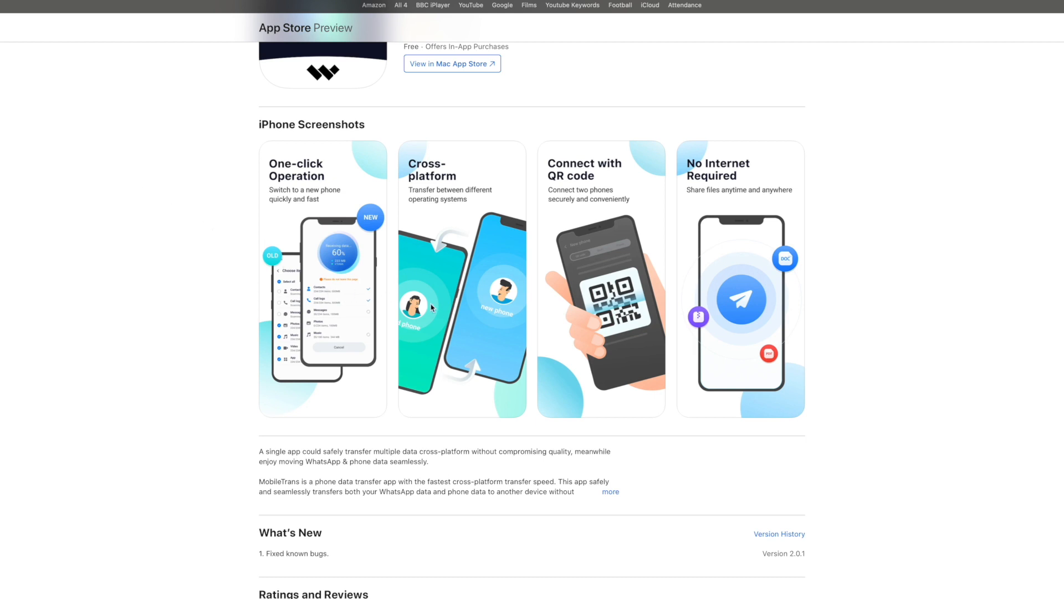
mouse_move(578, 302)
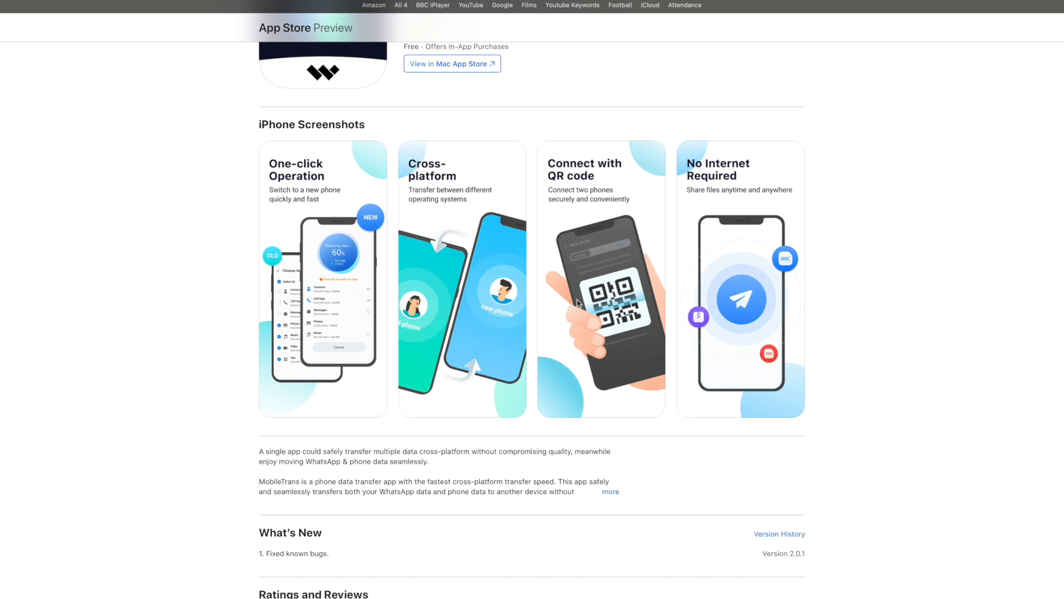